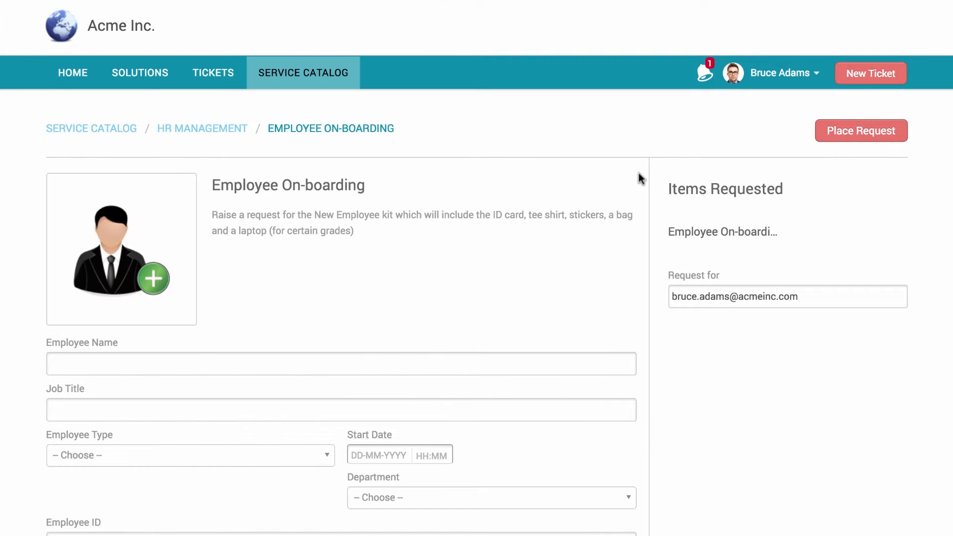
Step: Start a new Employee On-boarding request from the service catalog
scroll("down", 3)
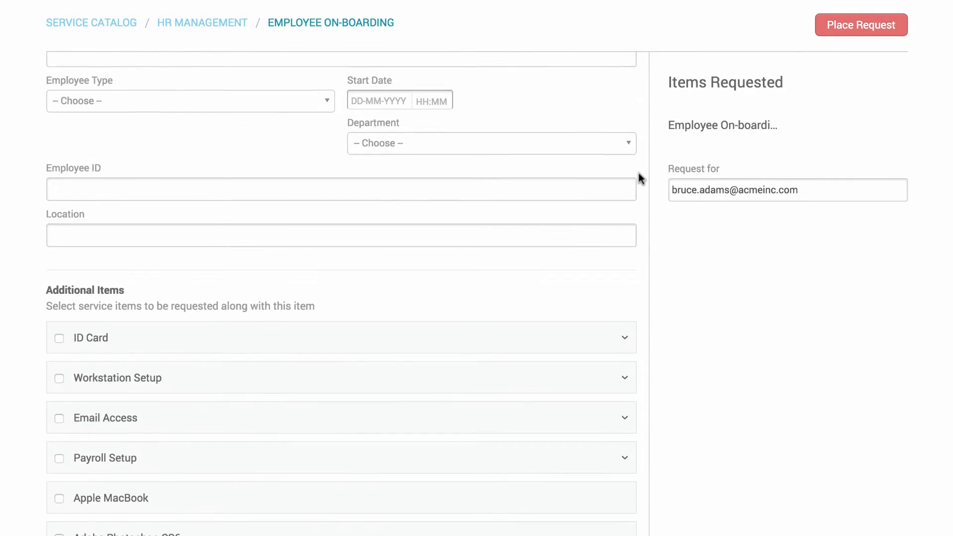
scroll("down", 3)
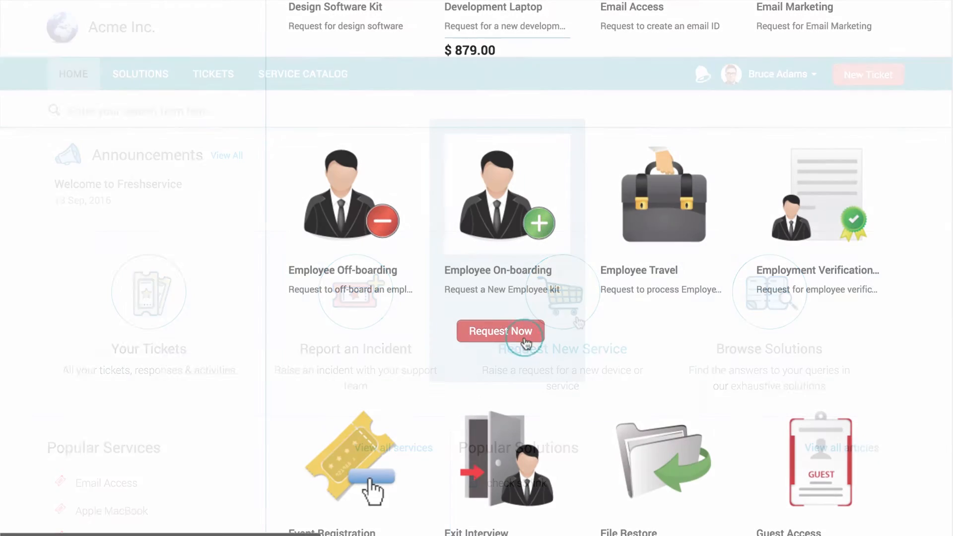
left_click(501, 331)
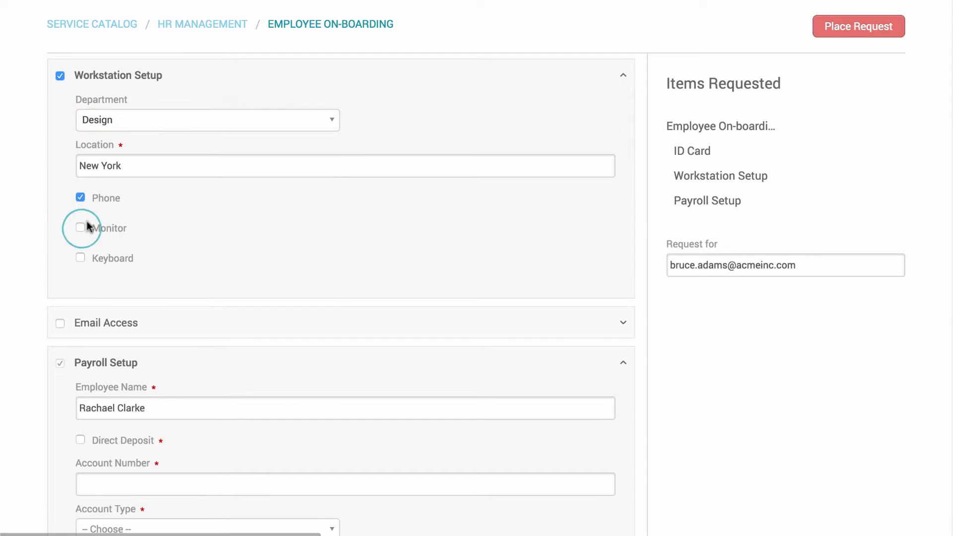
Step: Add a monitor to the workstation setup and an Apple MacBook to the request
left_click(60, 323)
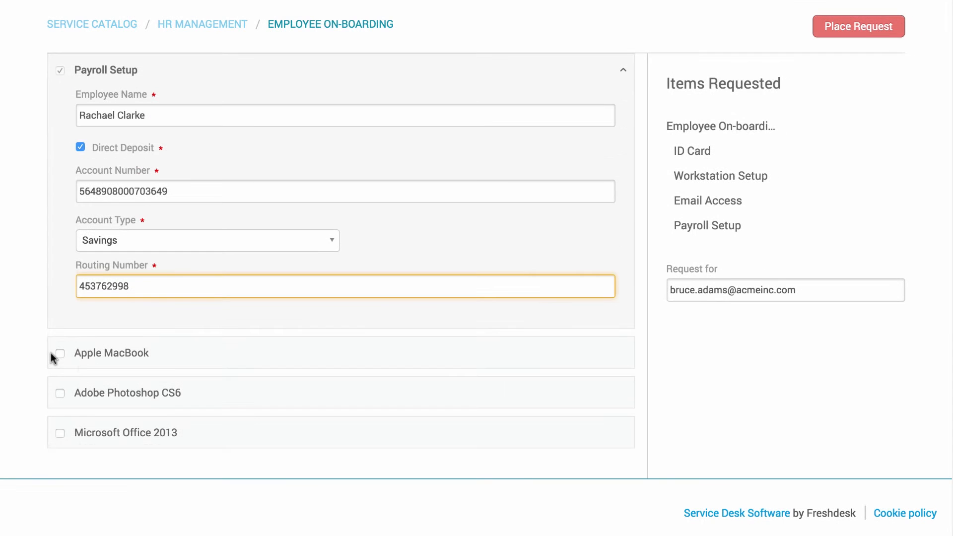
left_click(59, 353)
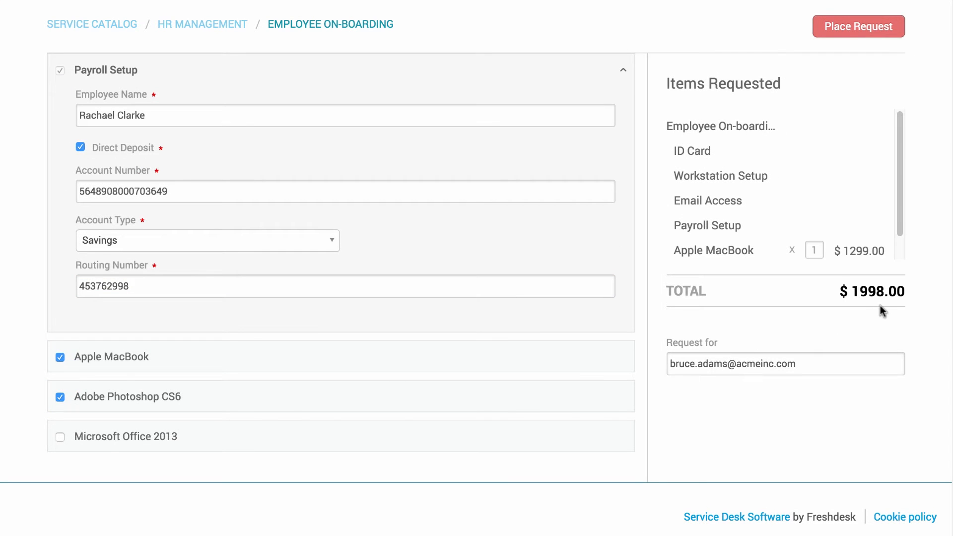
mouse_move(863, 29)
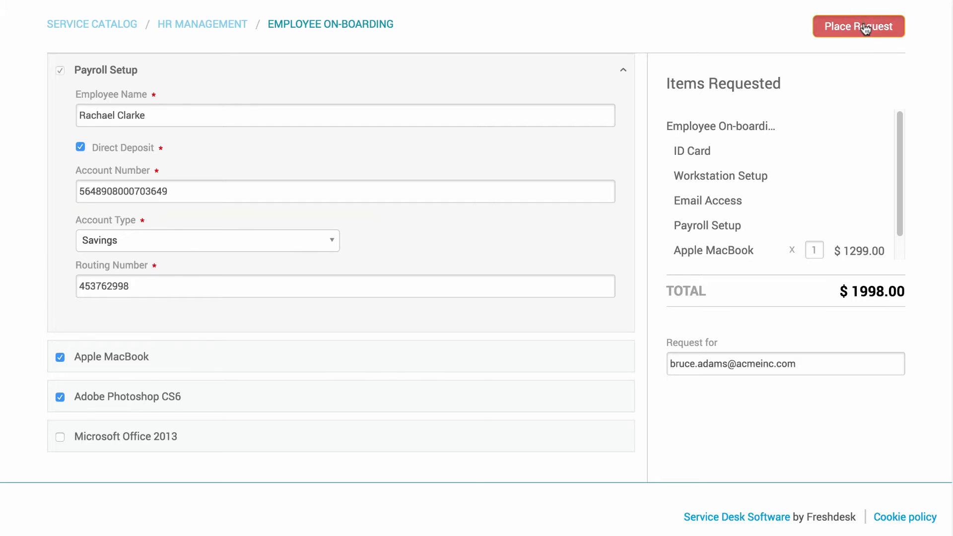
Step: Place the completed on-boarding request, creating SR-138, and review its summary
left_click(858, 26)
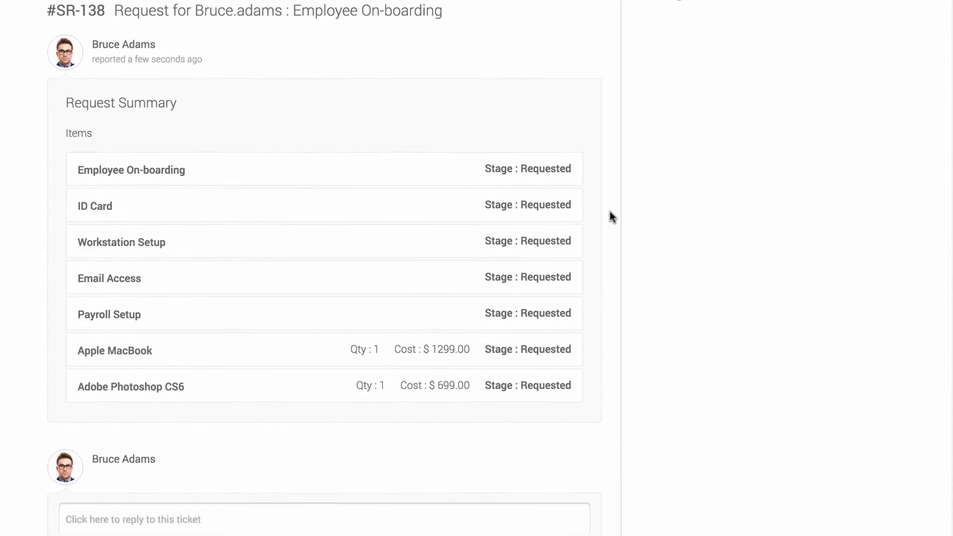
scroll("down", 3)
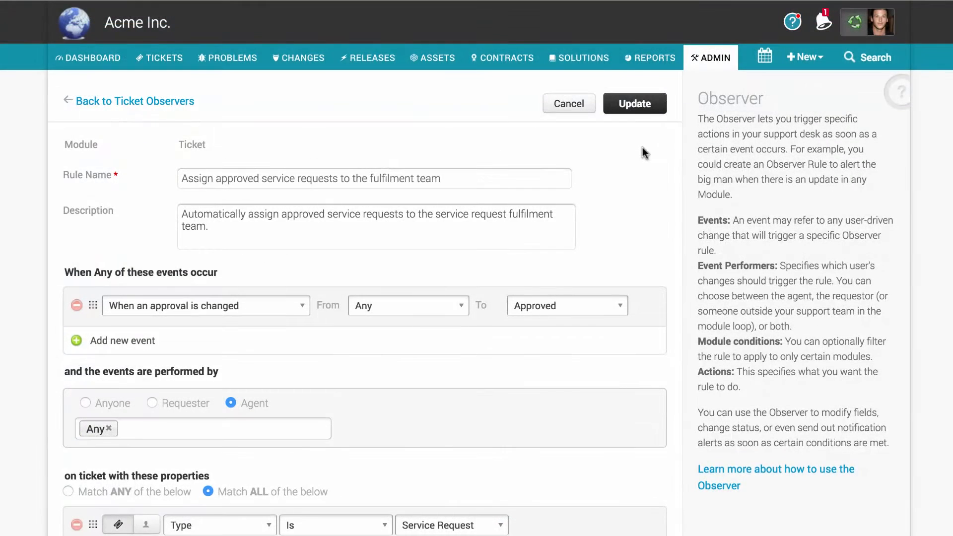
Step: Review the 'Assign approved service requests to the fulfilment team' observer rule
scroll("down", 3)
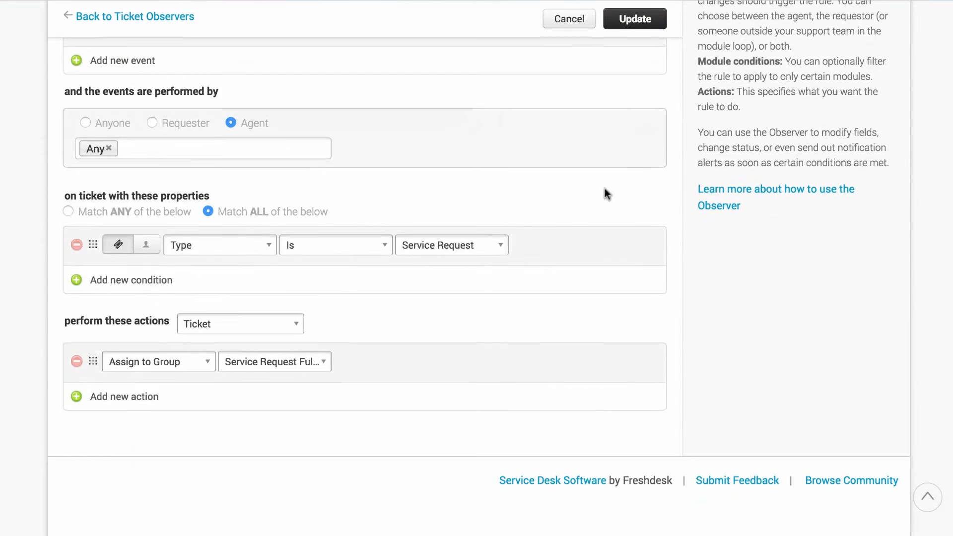
mouse_move(277, 375)
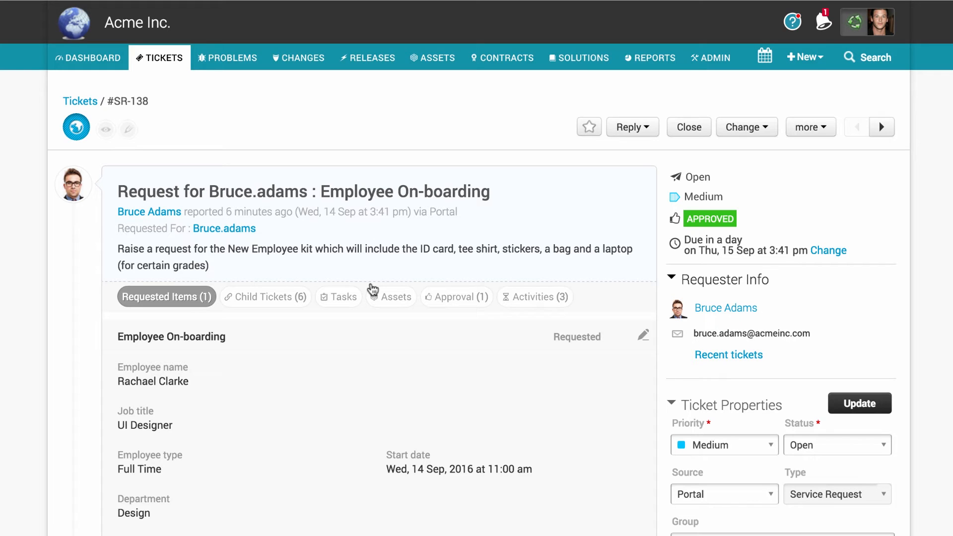
mouse_move(287, 307)
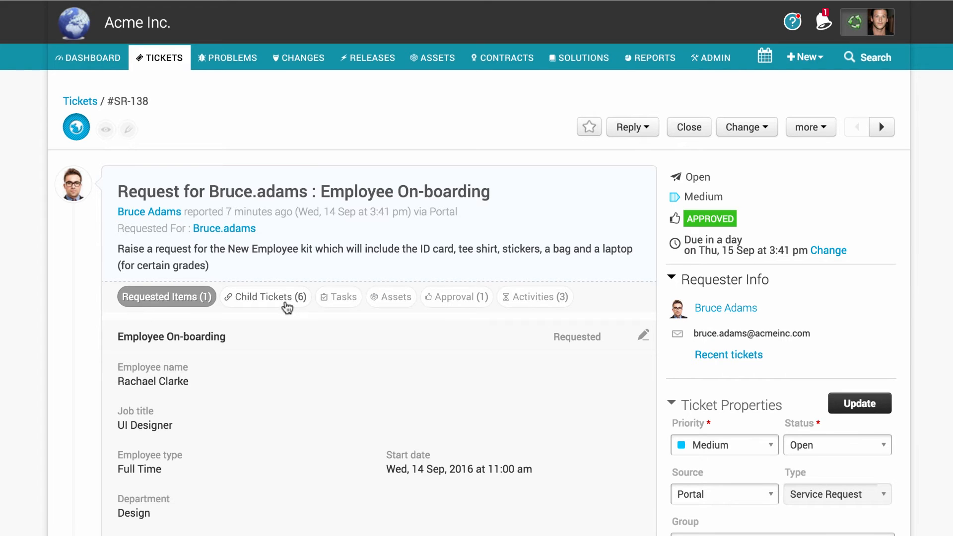
Step: Show the six child tickets of approved request SR-138
left_click(265, 297)
type("Hi")
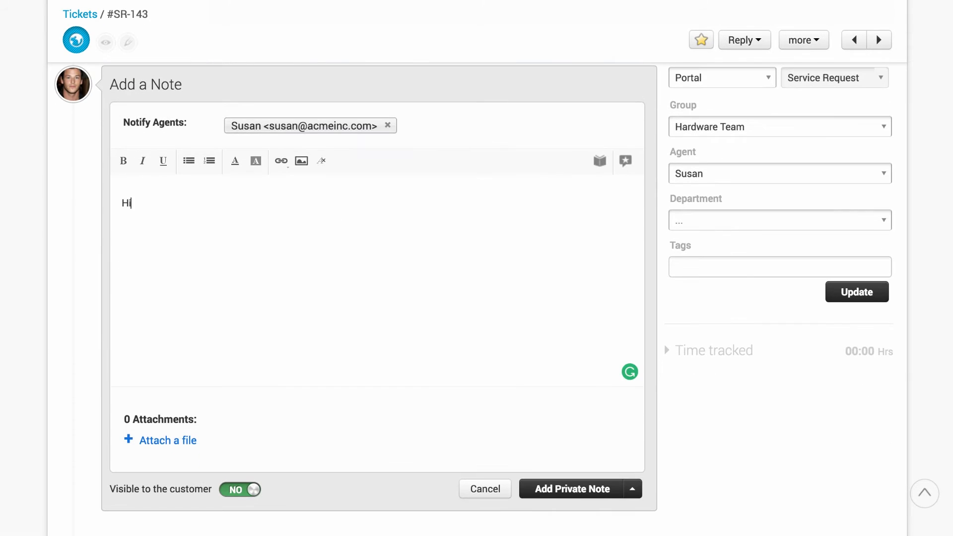
Step: Post a private note asking Susan the request's status on SR-143 and start watching it
type("Susan. What's the status of the")
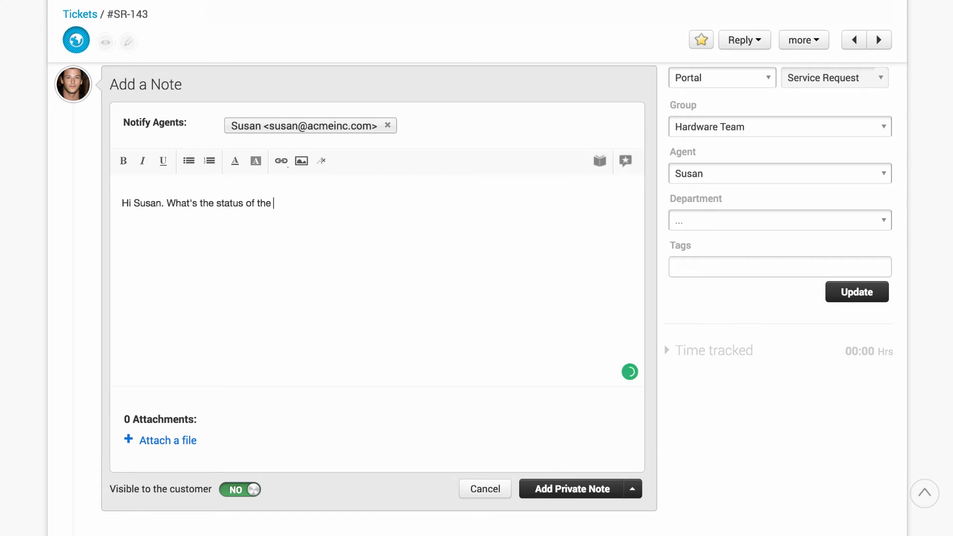
left_click(573, 489)
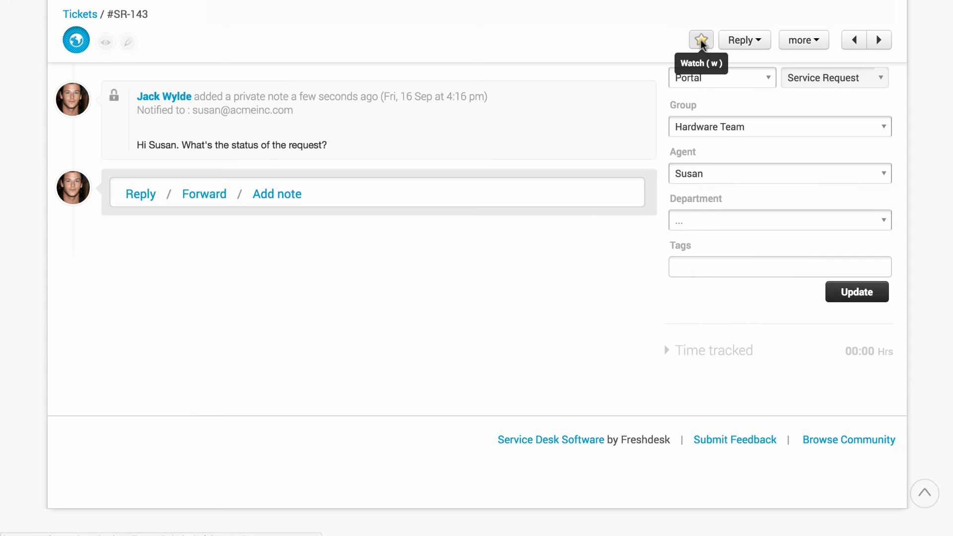
left_click(701, 40)
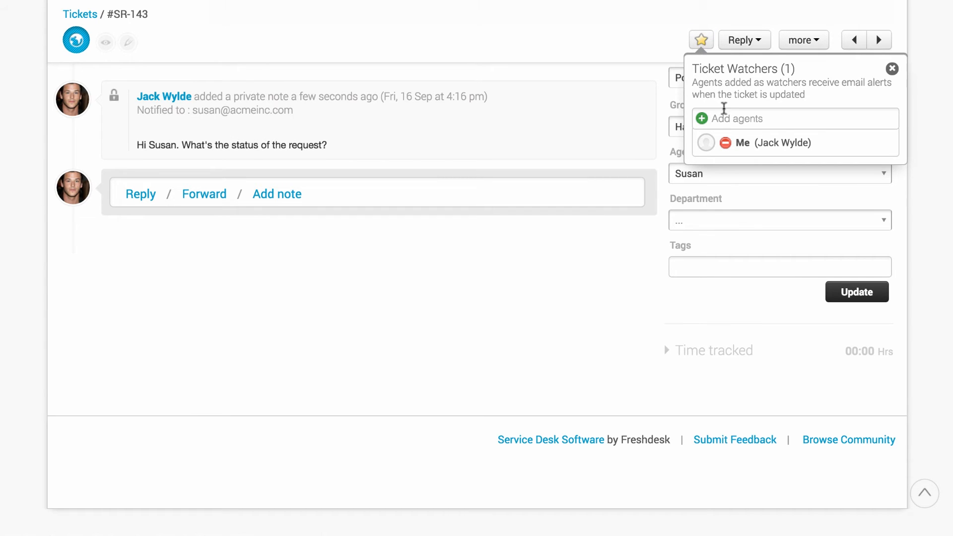
mouse_move(788, 155)
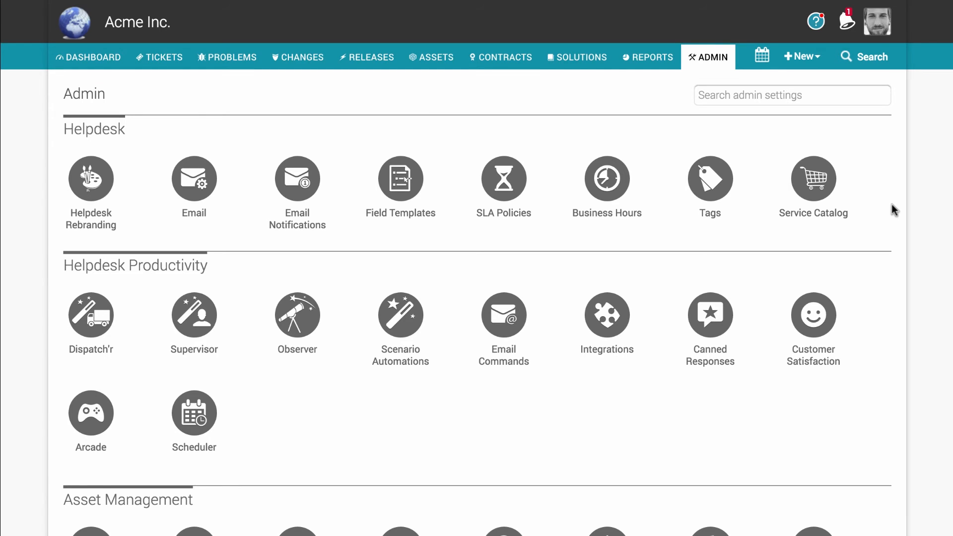
Step: Open the Employee On-boarding item in the admin Service Catalog for editing
left_click(814, 179)
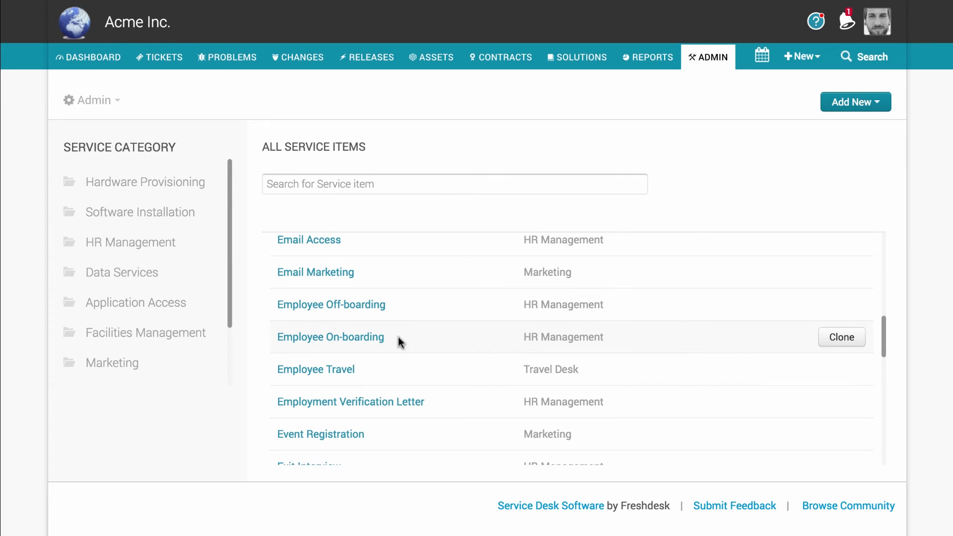
left_click(331, 337)
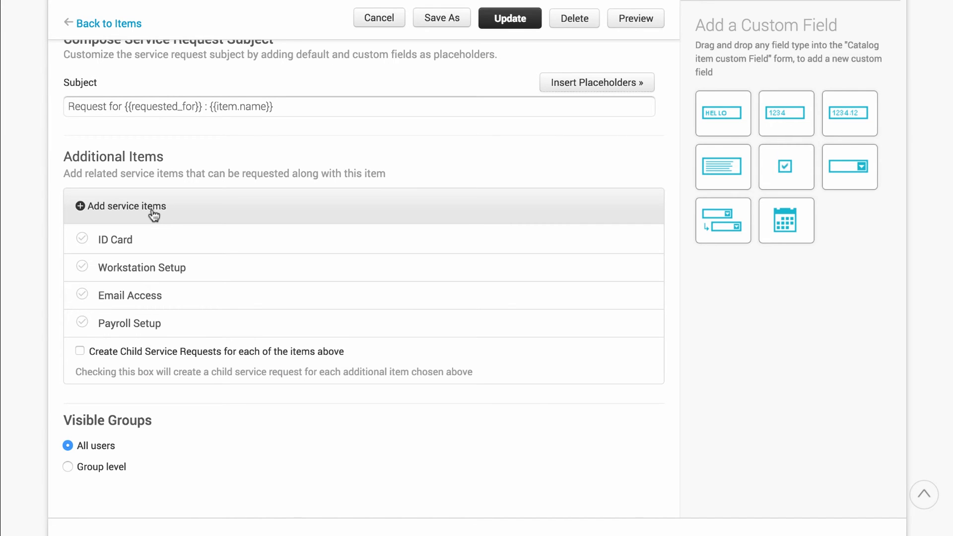
Step: Add Apple MacBook to on-boarding's additional items, then close SR-138
type("mac")
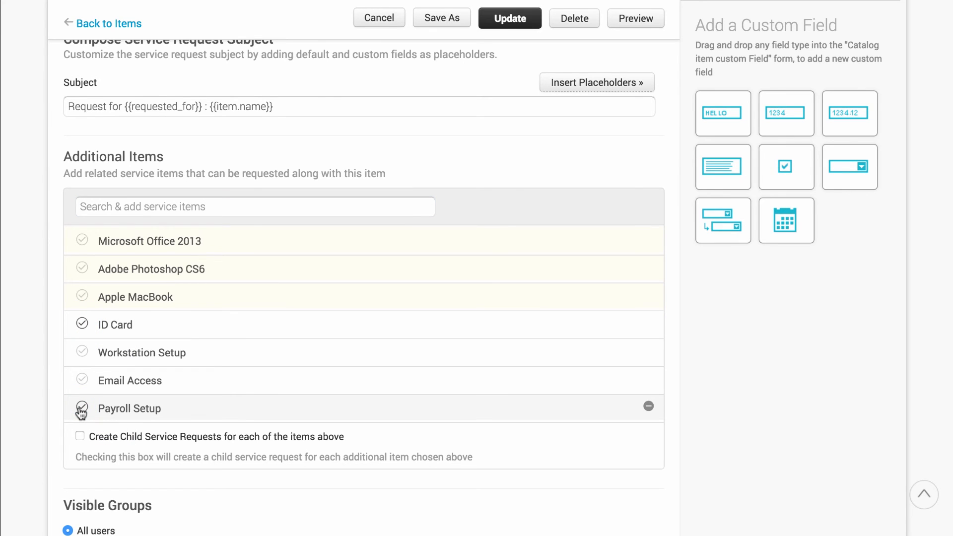
left_click(80, 437)
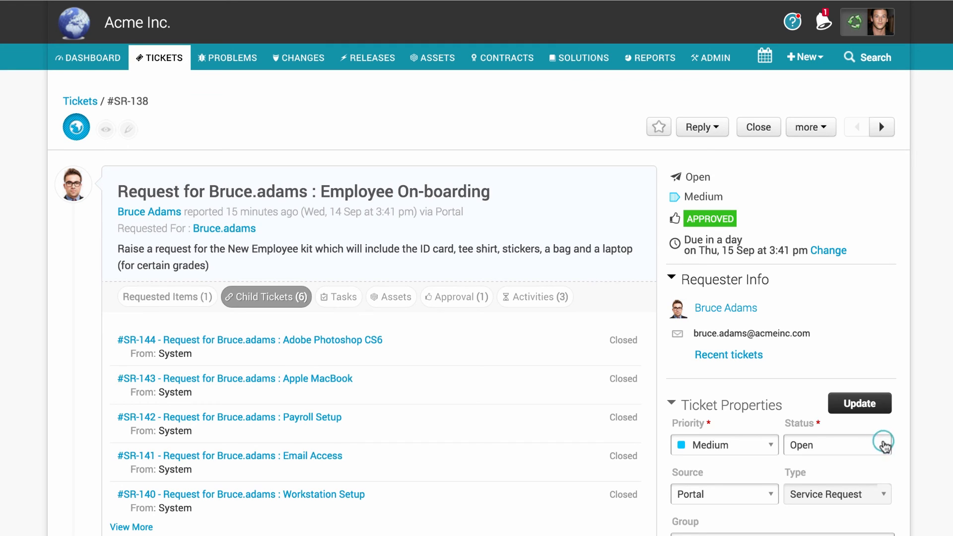
left_click(838, 446)
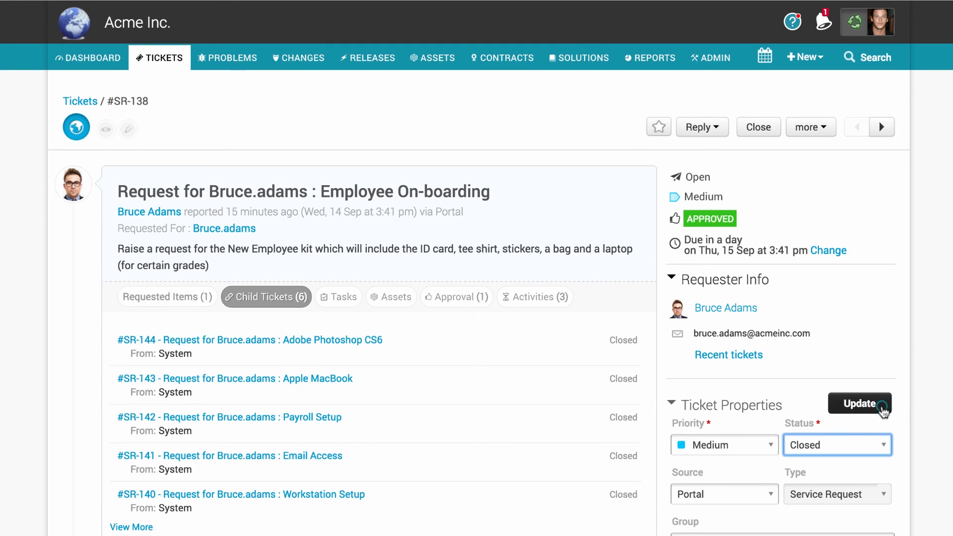